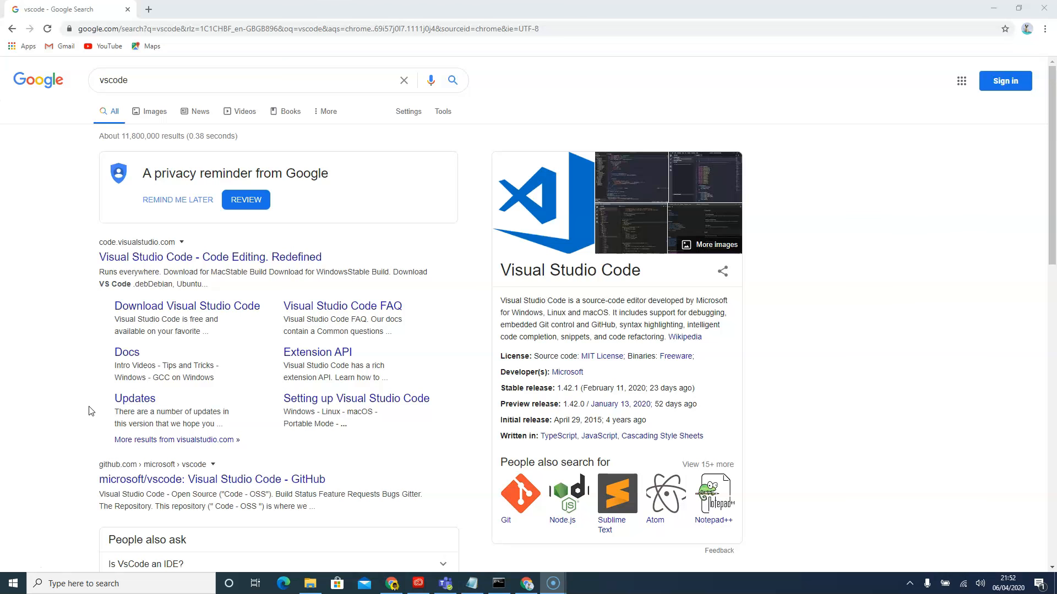
pyautogui.moveTo(162, 257)
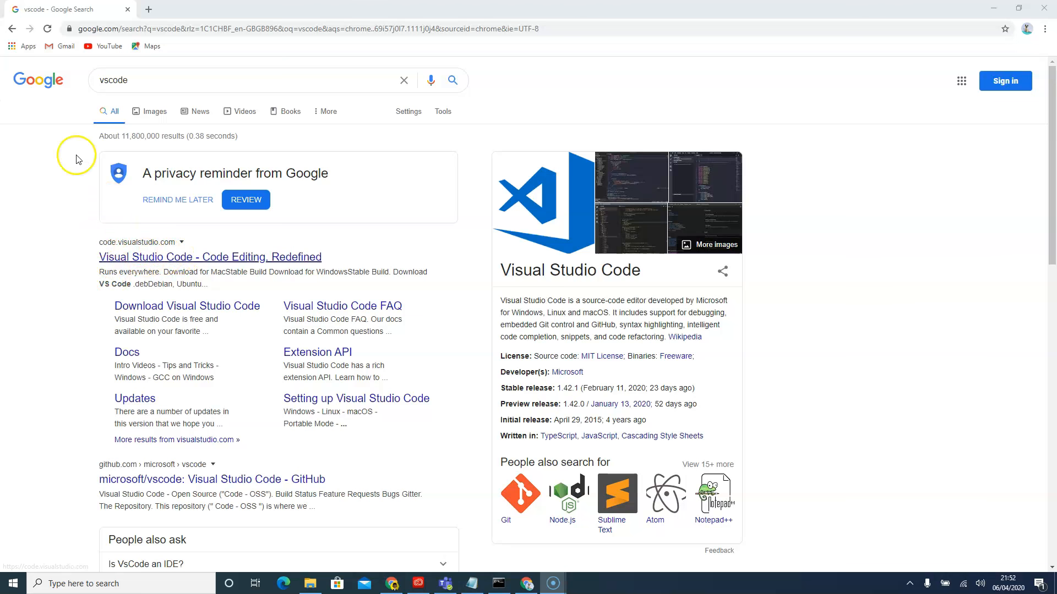
# Go to the official Visual Studio Code website from the Google results for vscode.
pyautogui.click(209, 256)
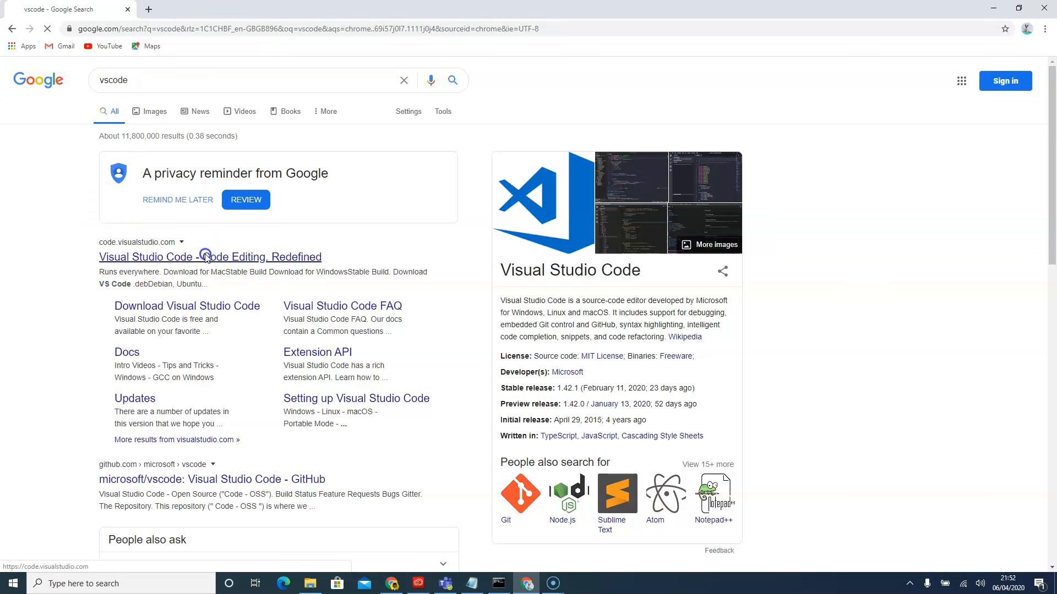
pyautogui.click(210, 256)
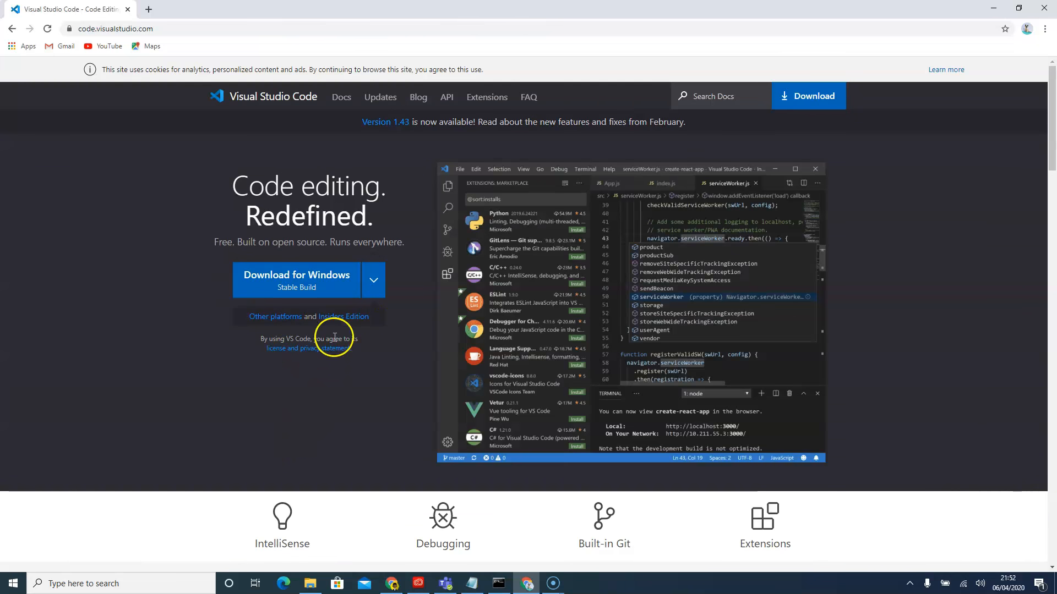
# Download the Visual Studio Code installer for Windows and run it.
pyautogui.click(374, 279)
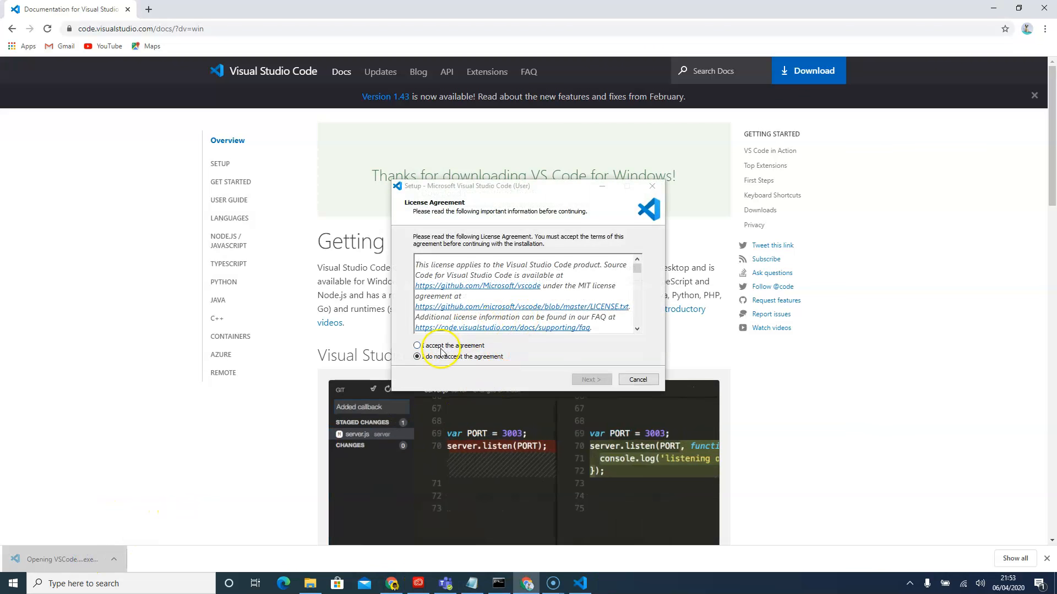
# Accept the license, keep default location, Start Menu folder and tasks, then finish and launch VS Code.
pyautogui.click(590, 379)
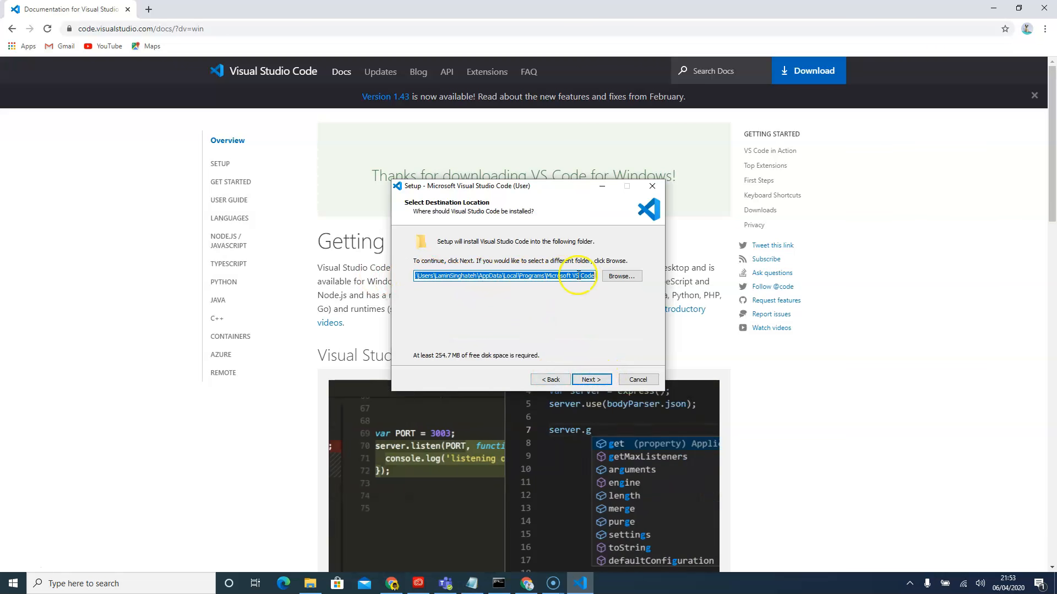
pyautogui.click(590, 379)
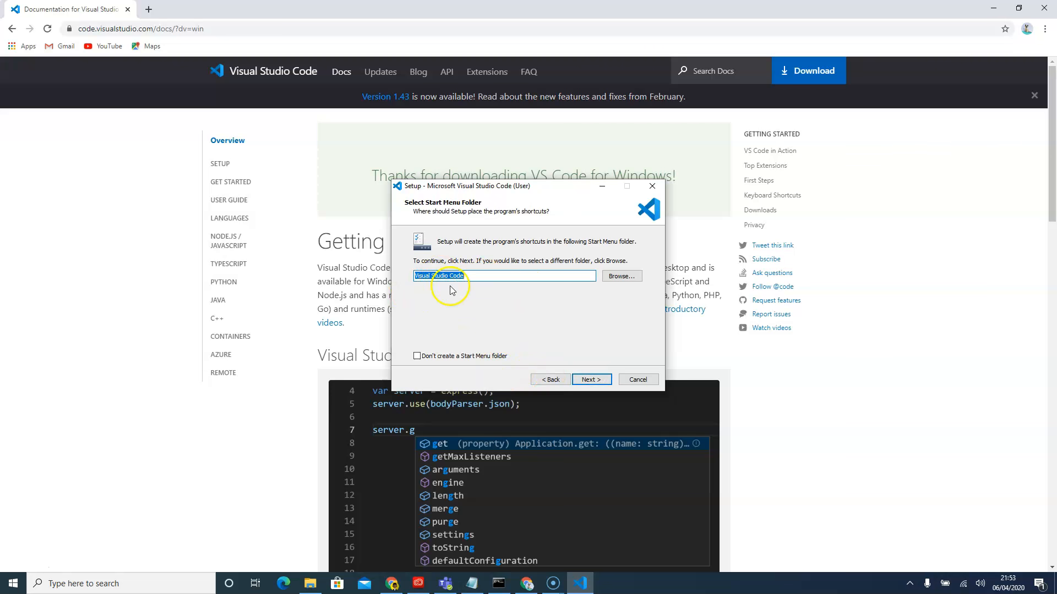
pyautogui.click(590, 380)
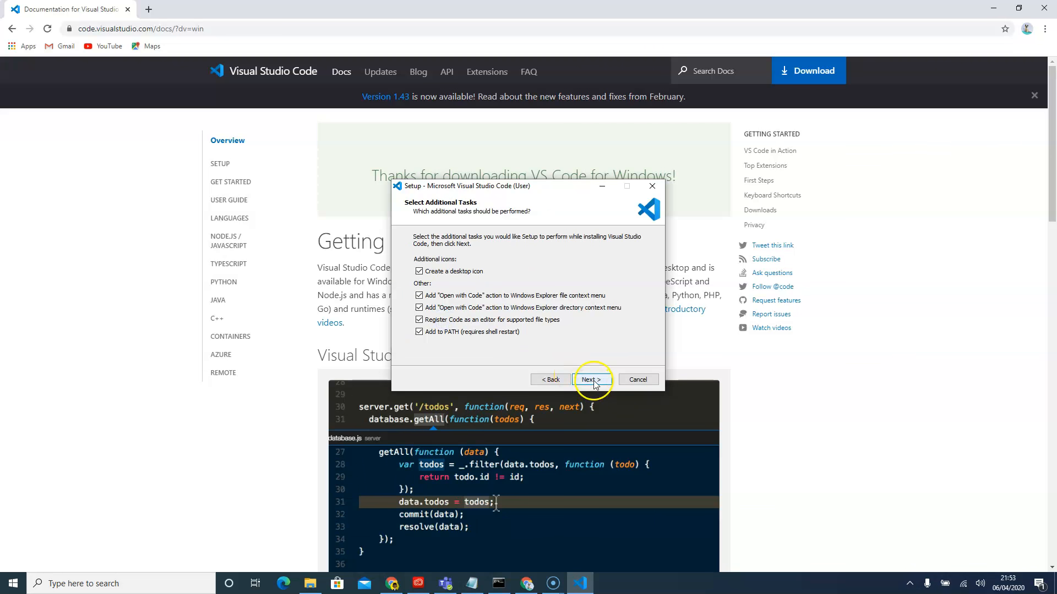
pyautogui.click(591, 380)
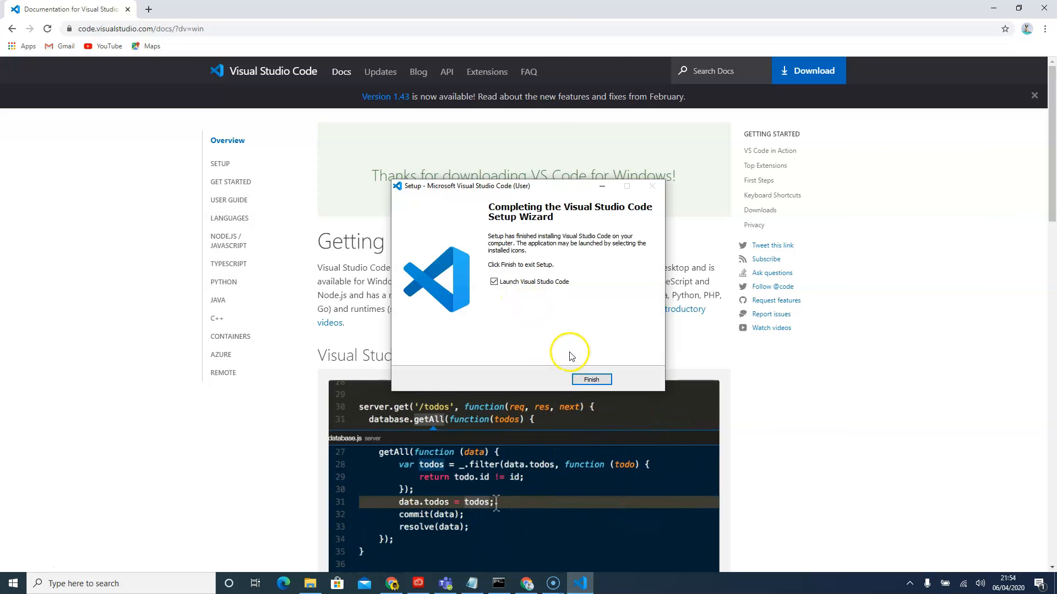
pyautogui.click(592, 380)
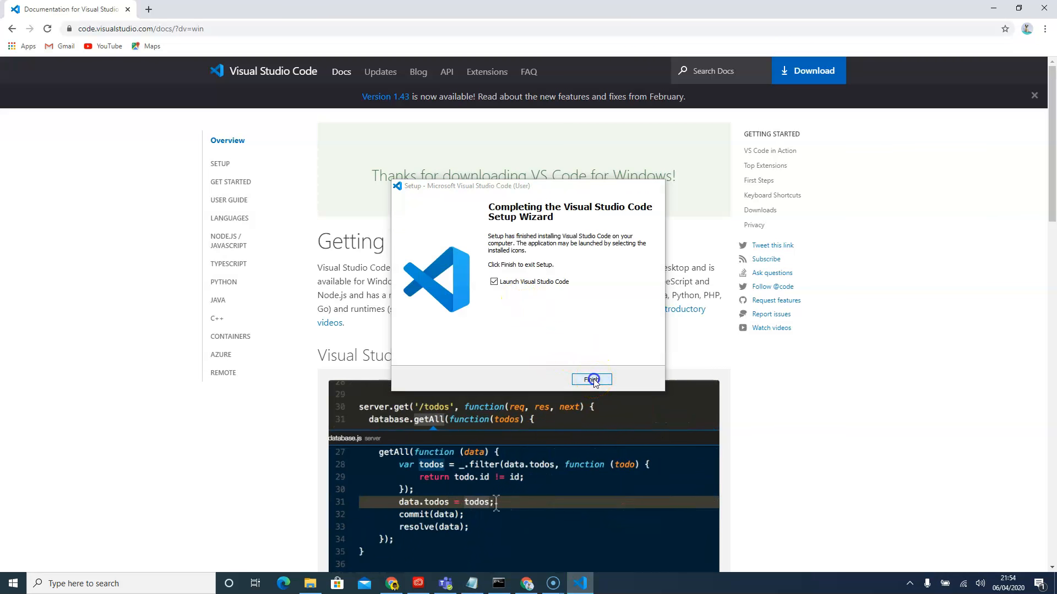
pyautogui.click(592, 380)
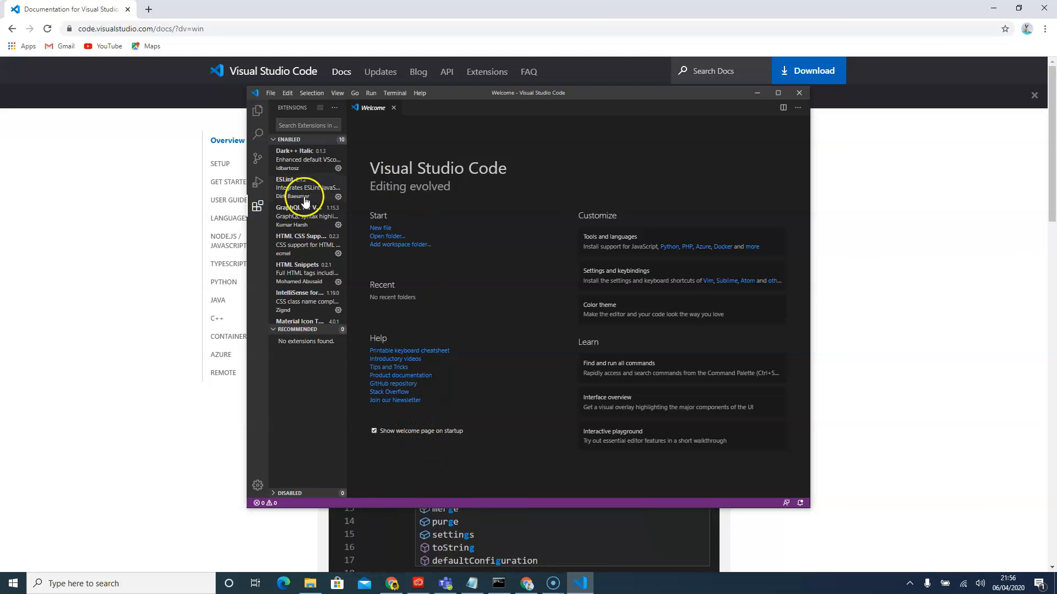
pyautogui.moveTo(337, 386)
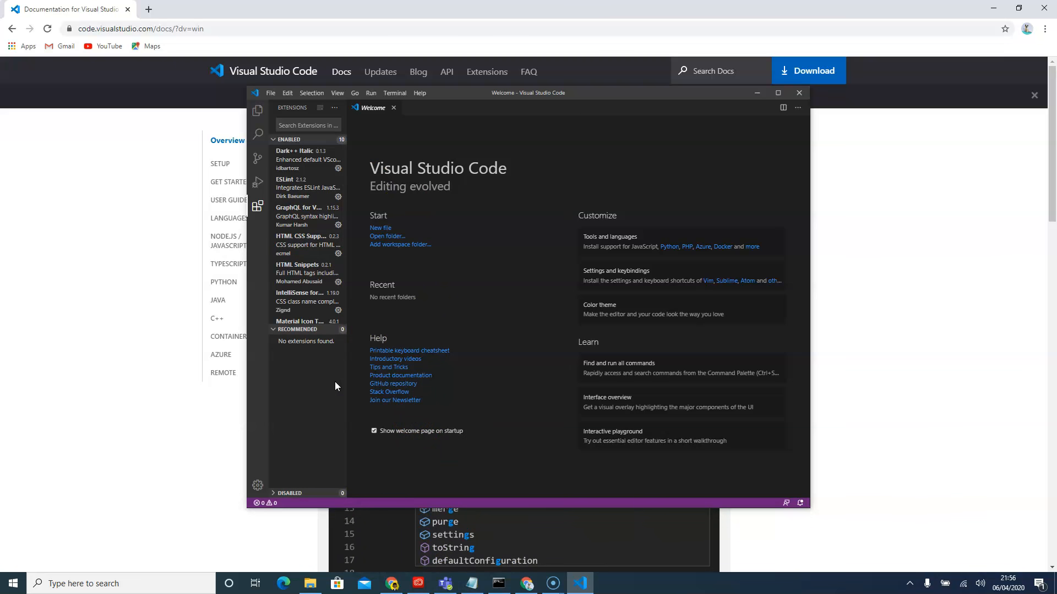
# Maximize the Visual Studio Code window showing the Welcome page.
pyautogui.click(307, 124)
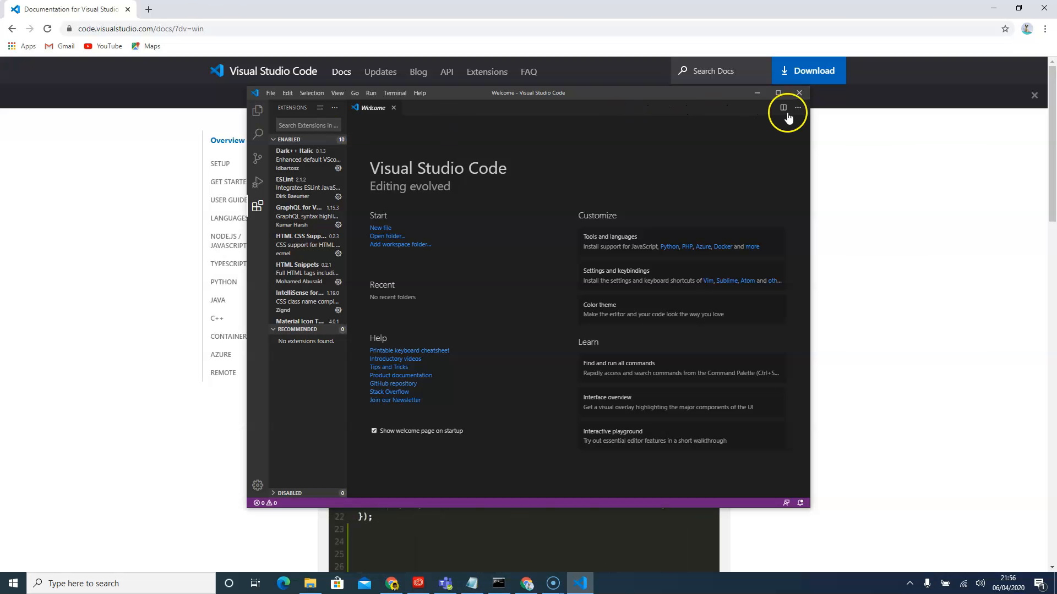
pyautogui.click(776, 92)
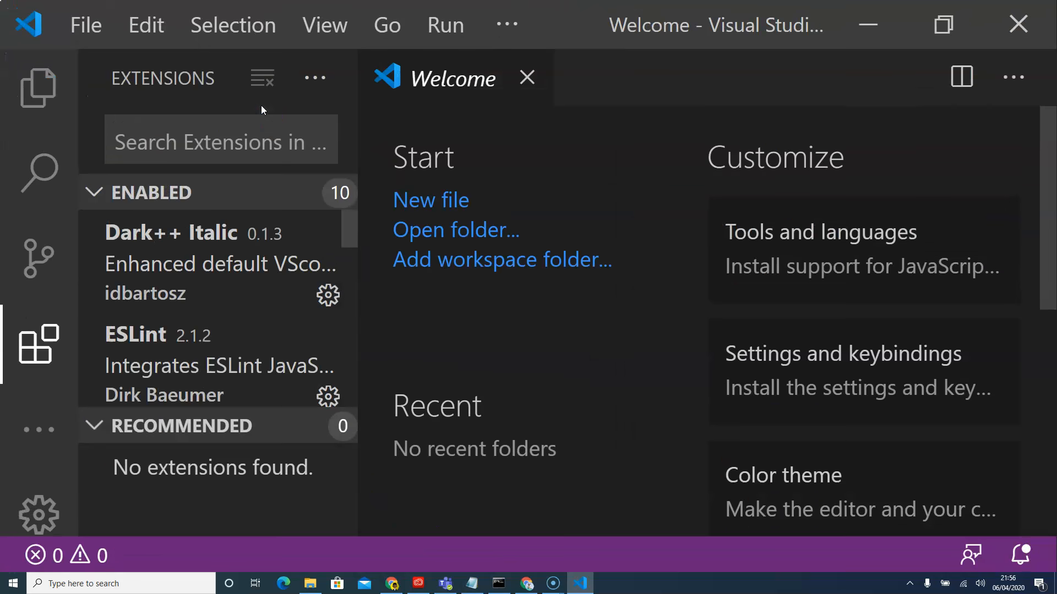
# Search Extensions for 'rea' and install the React Native Tools extension.
pyautogui.click(220, 142)
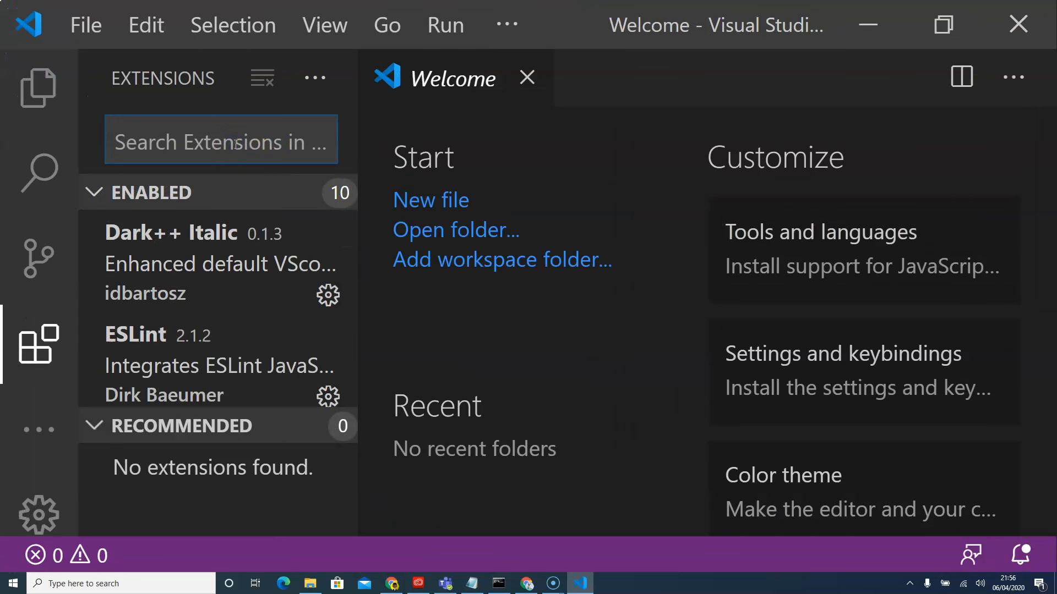
pyautogui.click(220, 142)
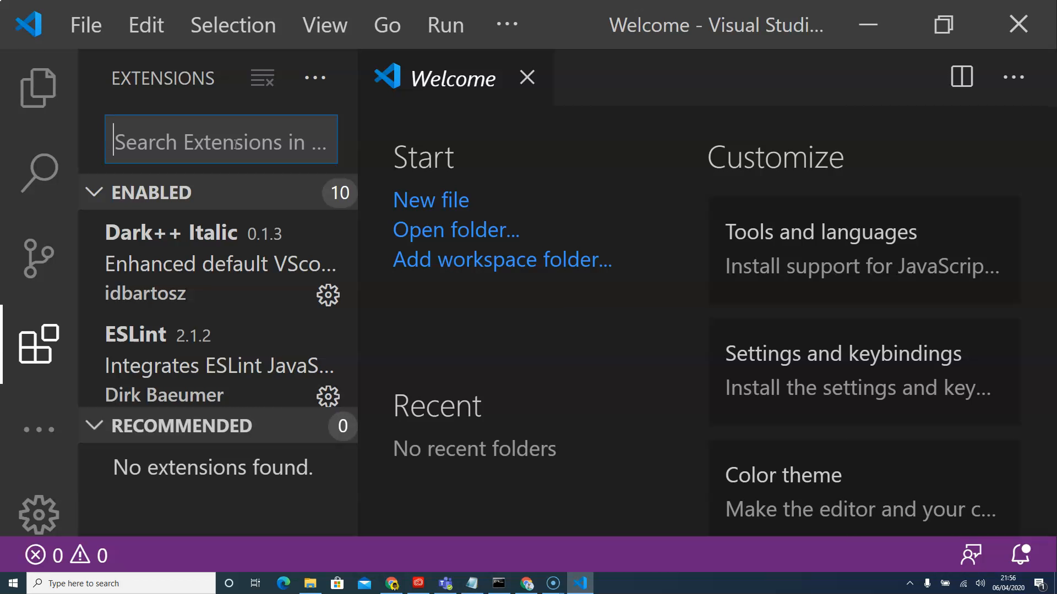
pyautogui.write('react')
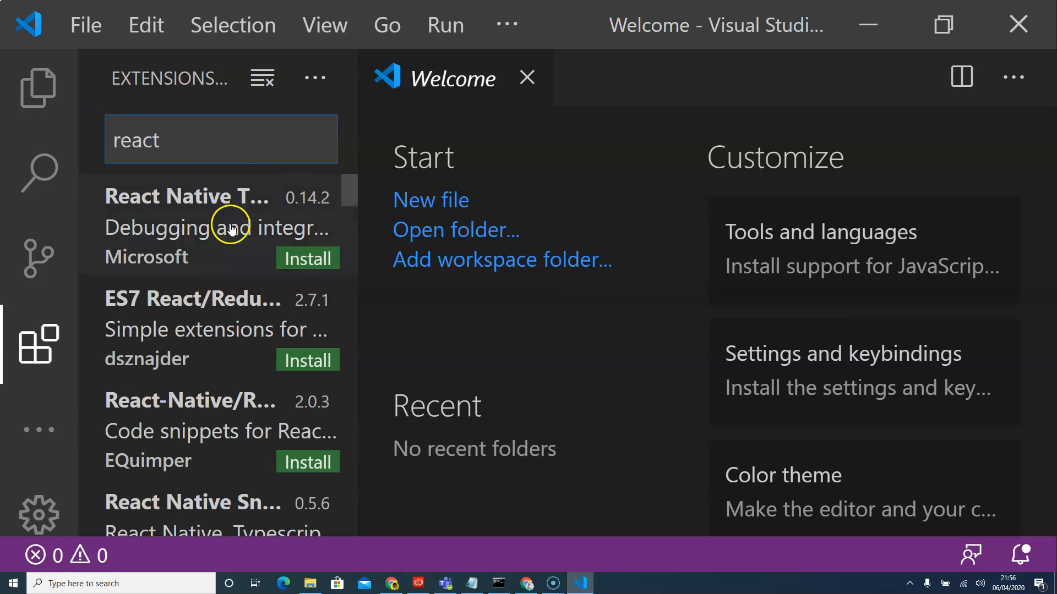
pyautogui.click(216, 226)
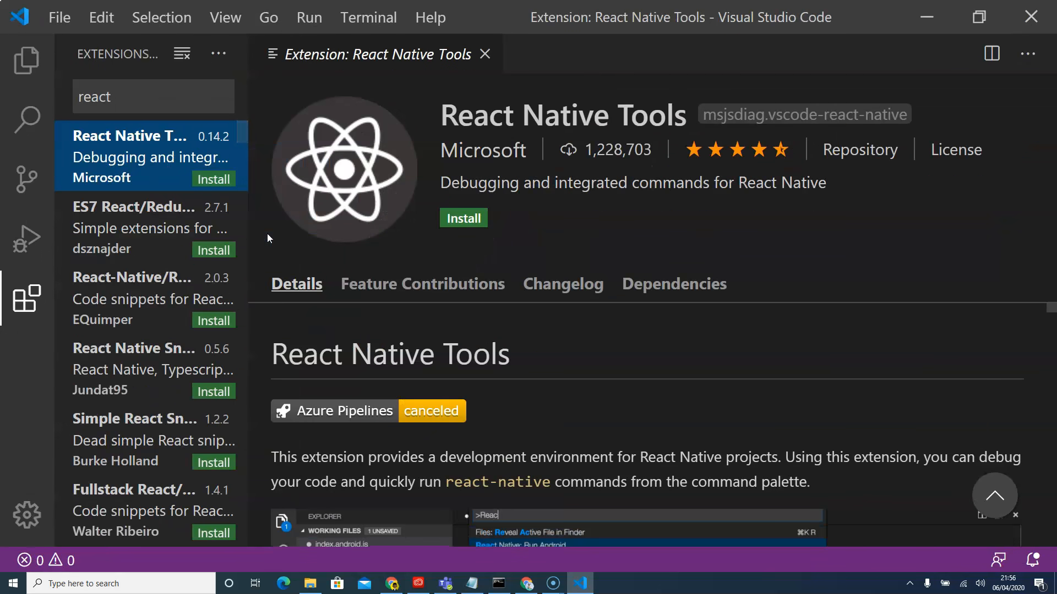
pyautogui.click(463, 217)
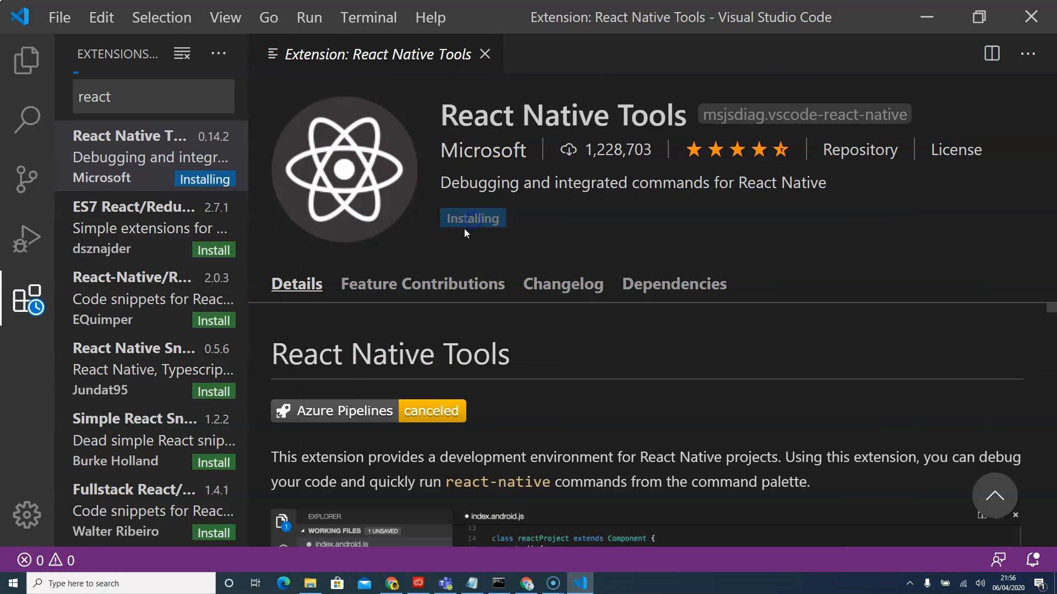
pyautogui.moveTo(423, 269)
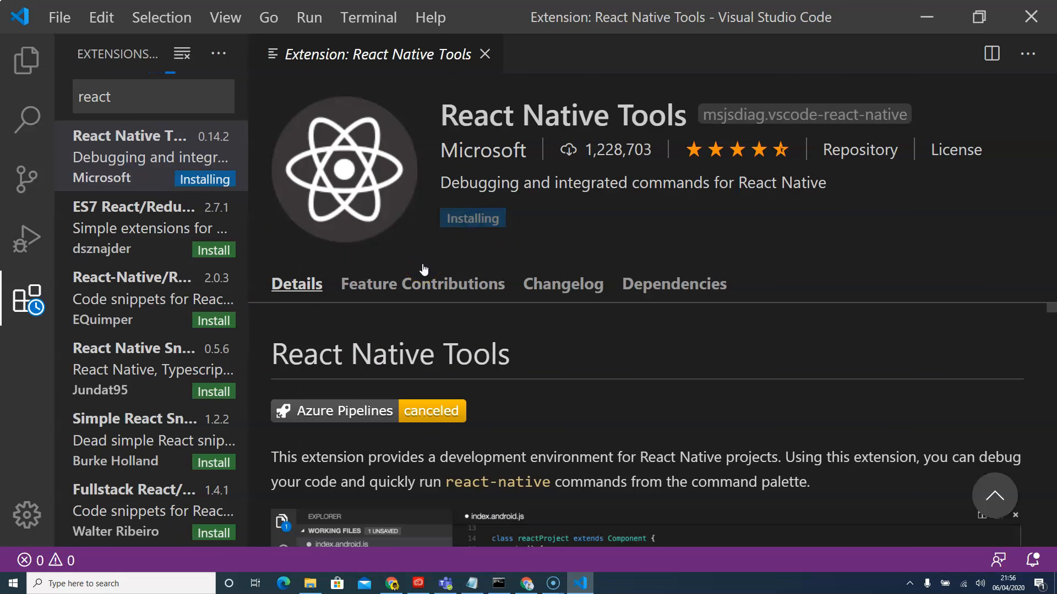
pyautogui.moveTo(476, 247)
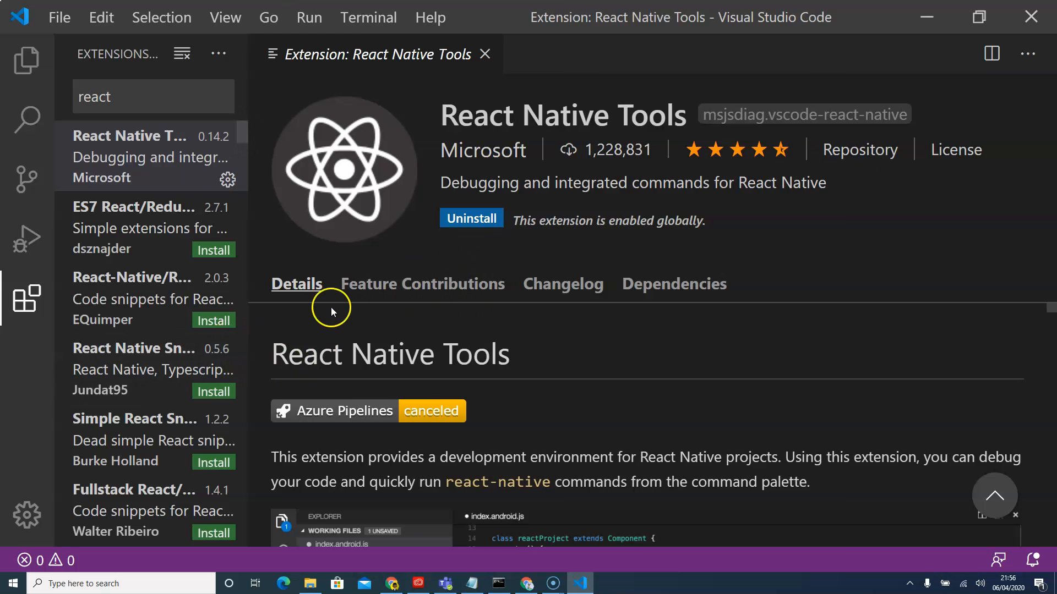
# Install the React Native Snippet extension from the same search results.
pyautogui.scroll(-3)
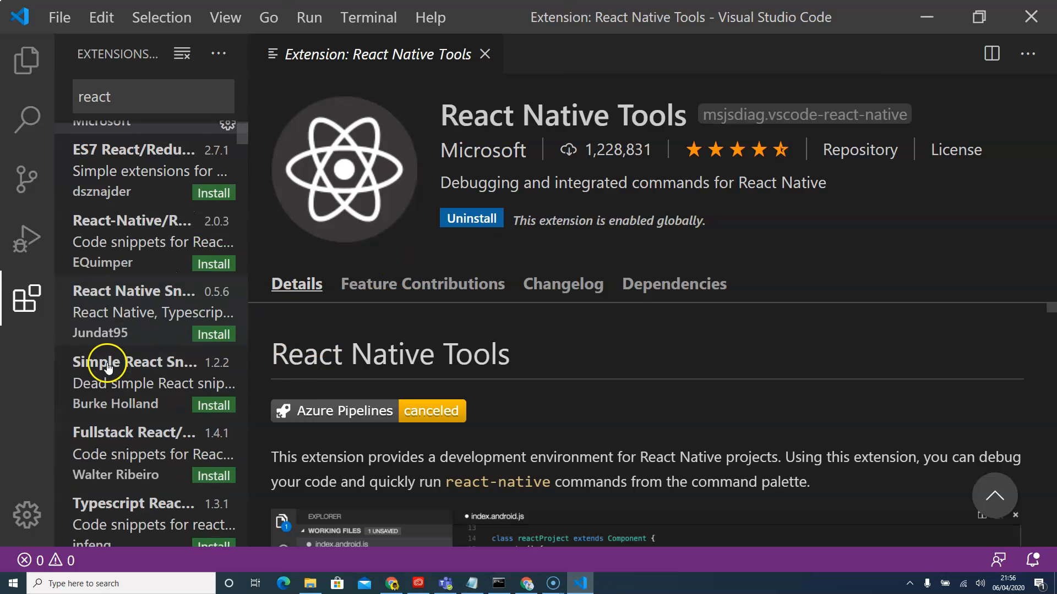
pyautogui.click(133, 291)
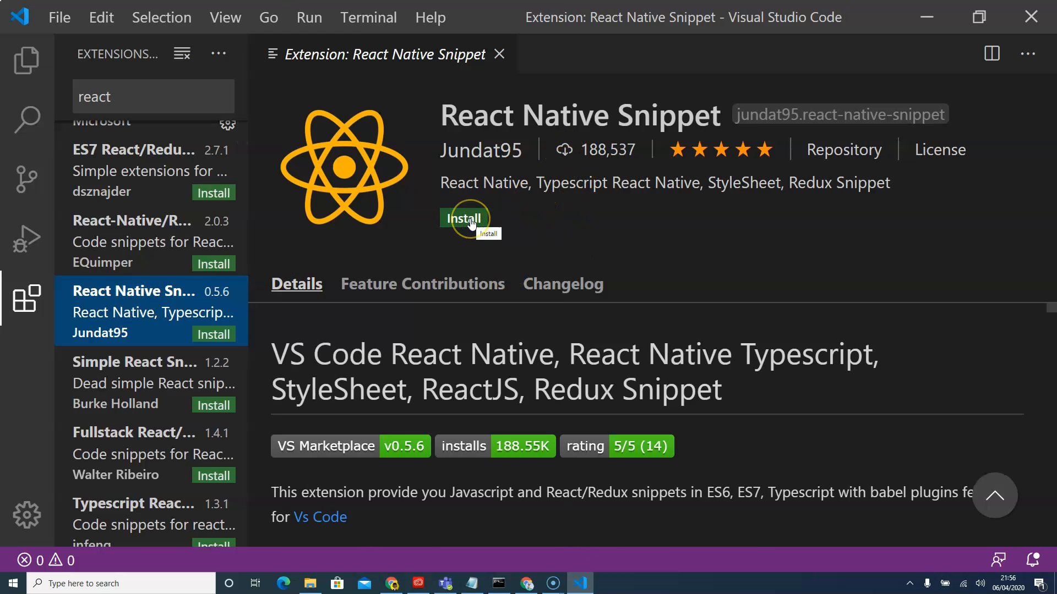
pyautogui.click(466, 218)
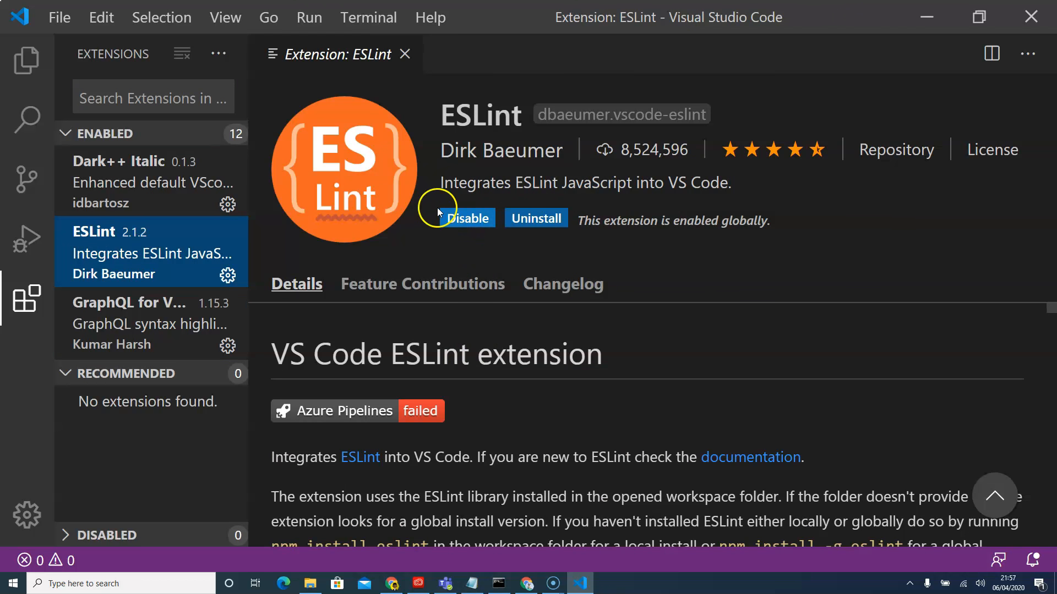
pyautogui.moveTo(467, 218)
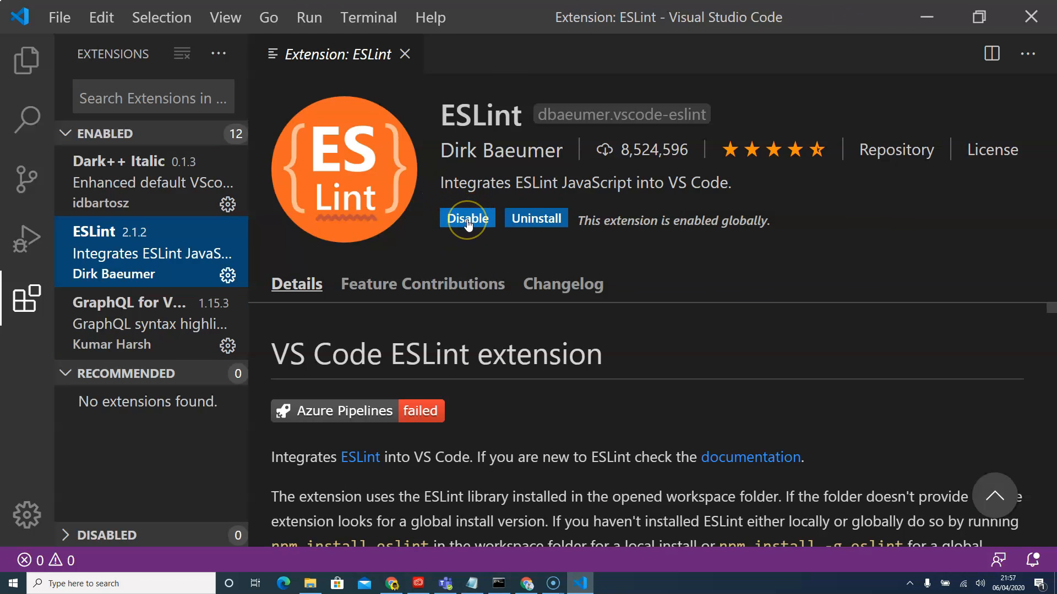
pyautogui.moveTo(133, 120)
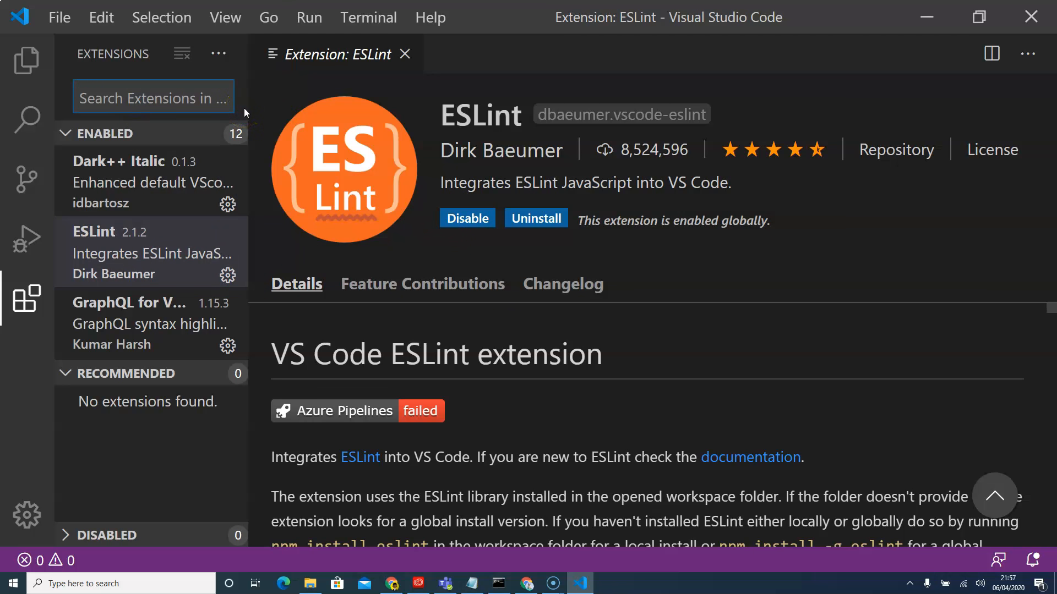
# Search Extensions for 'html' and 'css' and install HTML Snippets and HTML CSS Support.
pyautogui.write('html')
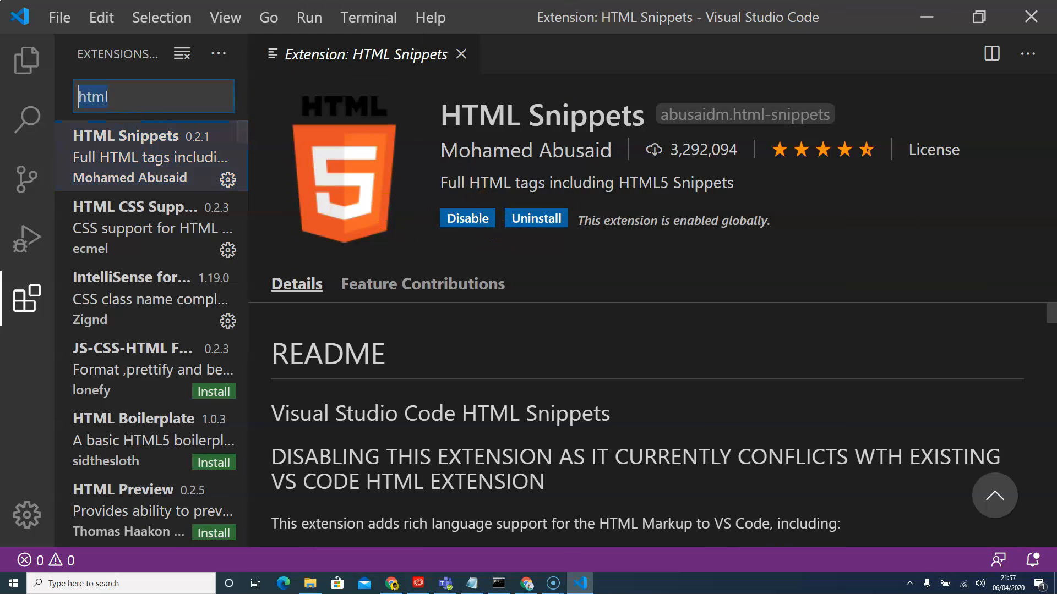
pyautogui.write('css')
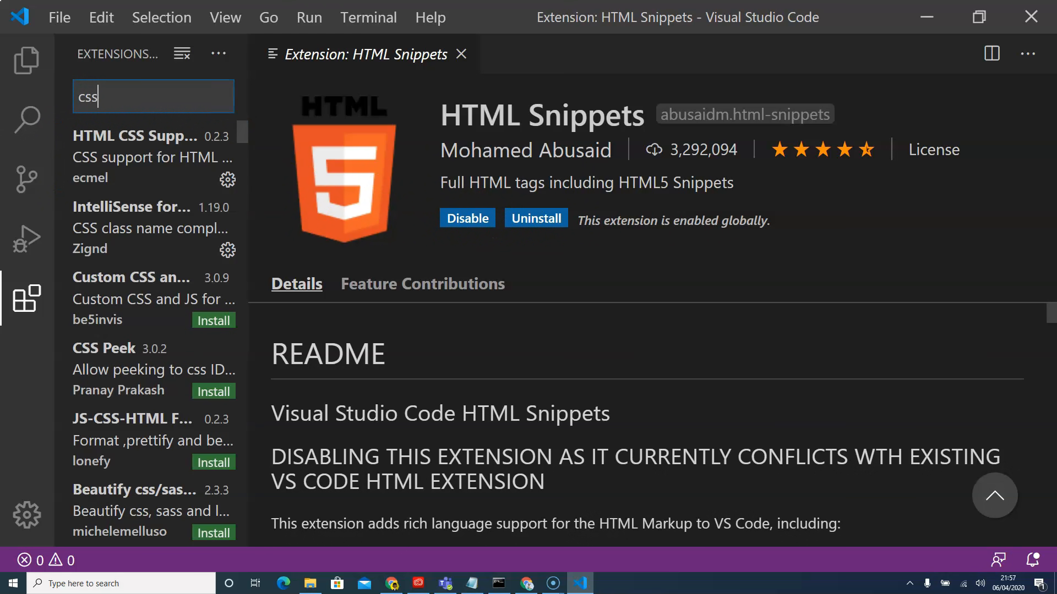
pyautogui.moveTo(79, 76)
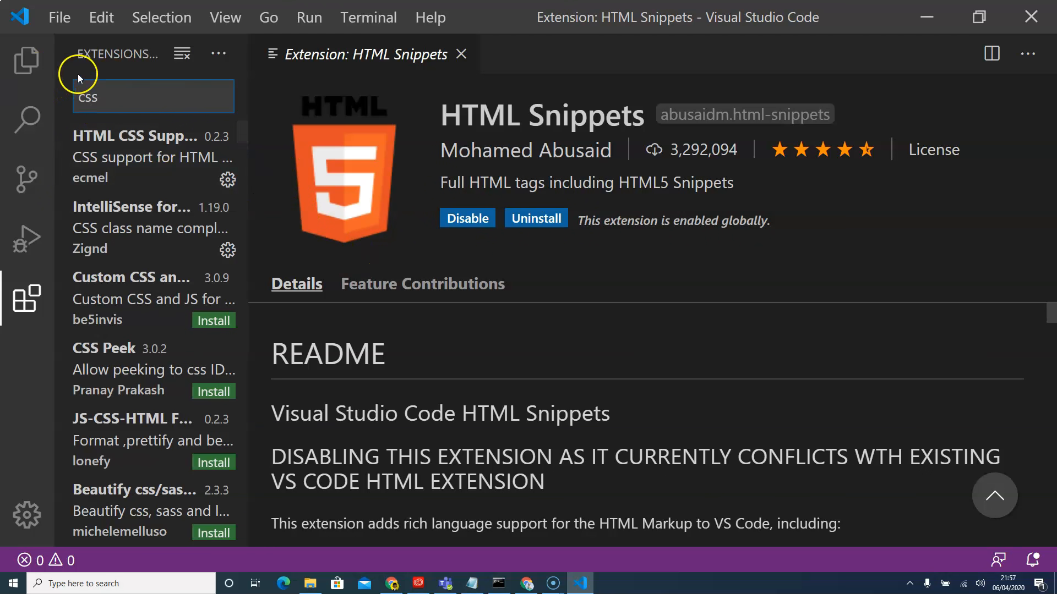
pyautogui.click(152, 156)
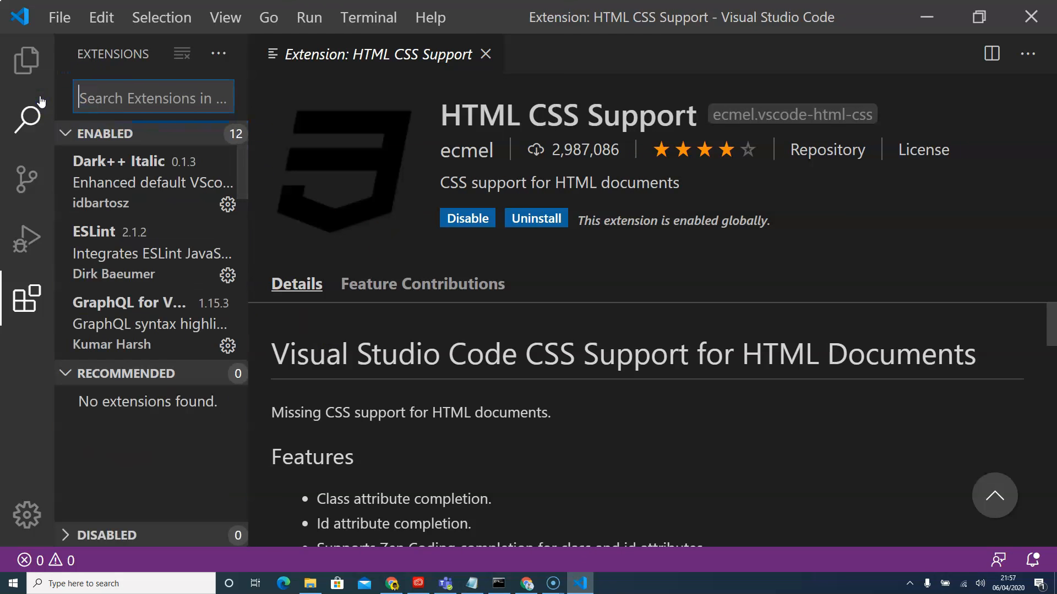
# Search 'grap' and install Prisma's GraphQL and the syntax-highlighting GraphQL extension.
pyautogui.write('graphql')
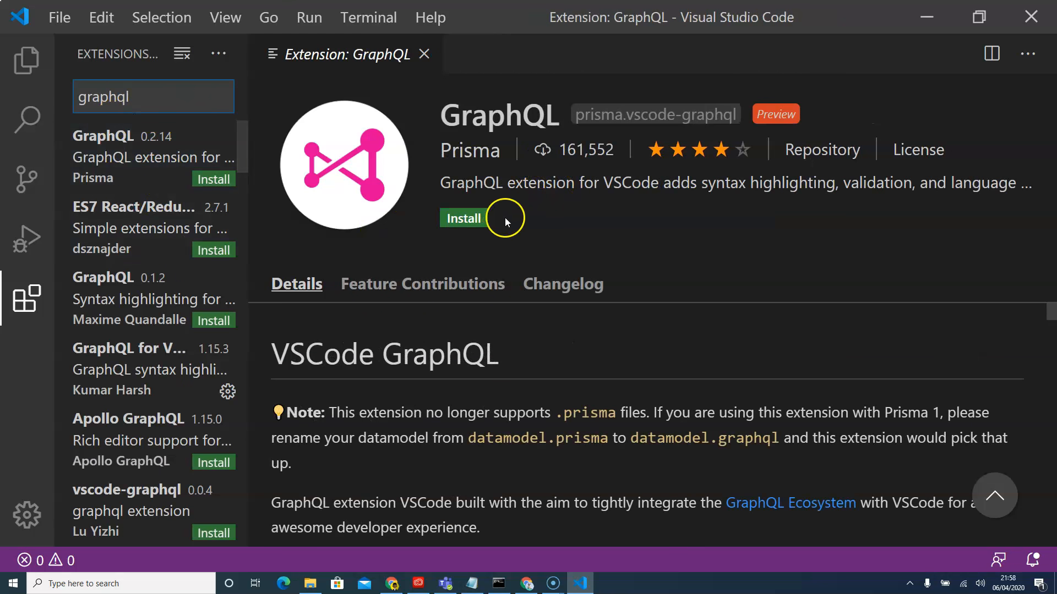
pyautogui.click(464, 218)
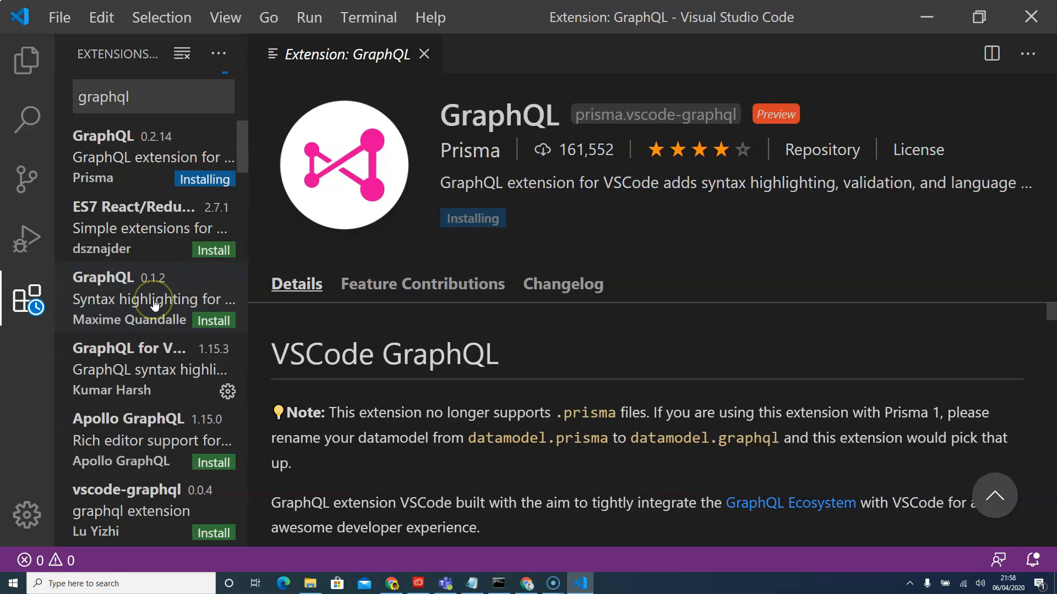
pyautogui.moveTo(134, 311)
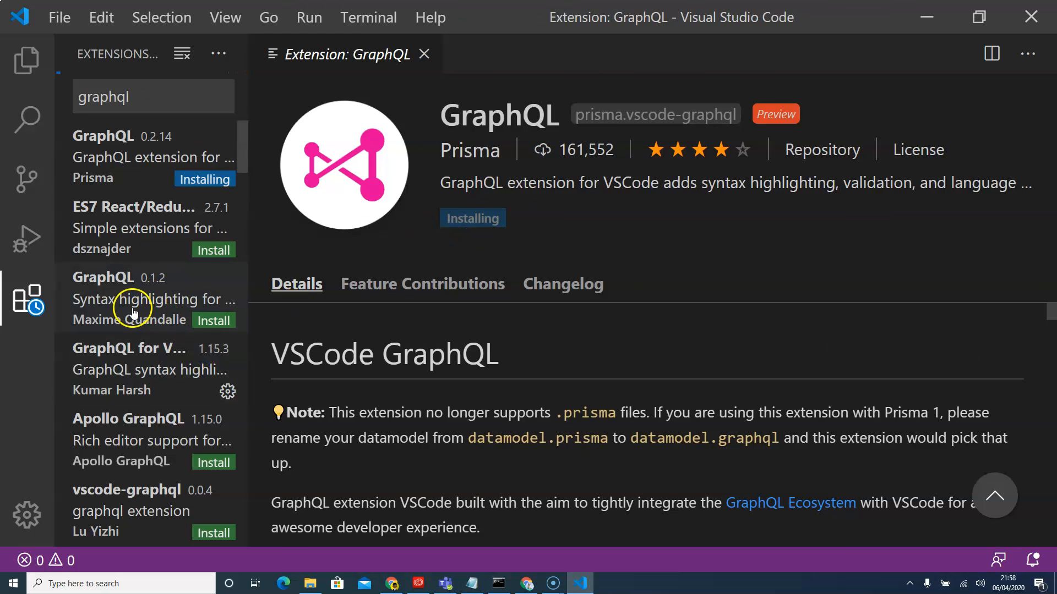
pyautogui.click(142, 298)
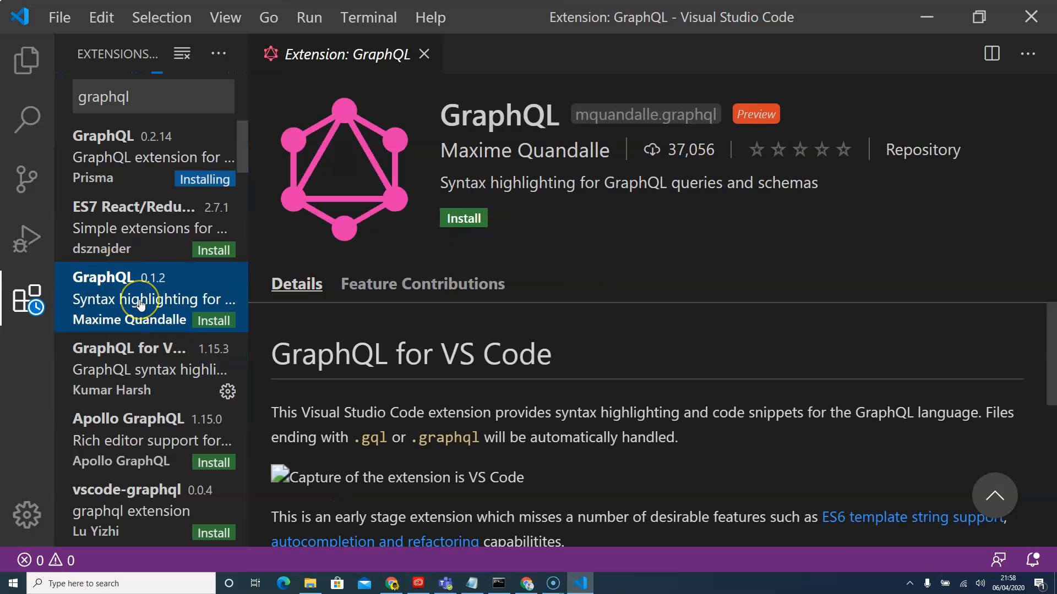
pyautogui.moveTo(167, 327)
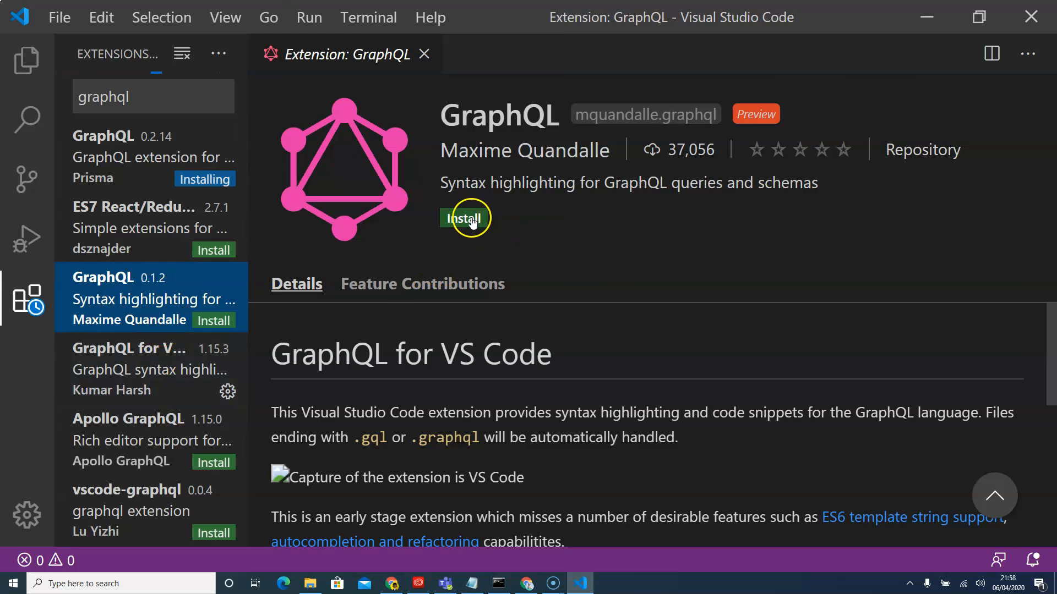
pyautogui.click(464, 218)
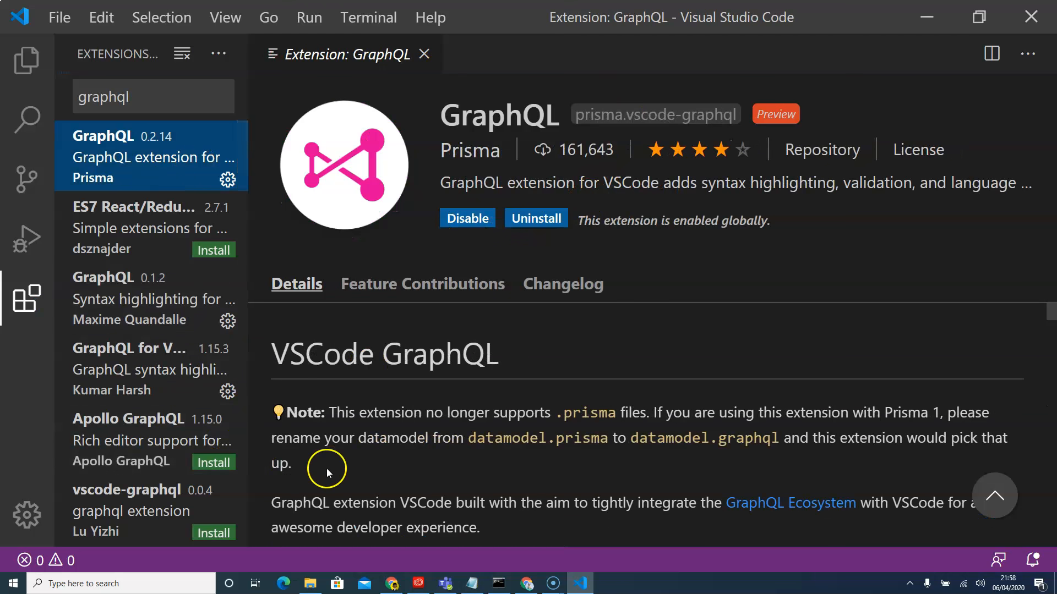
pyautogui.moveTo(327, 465)
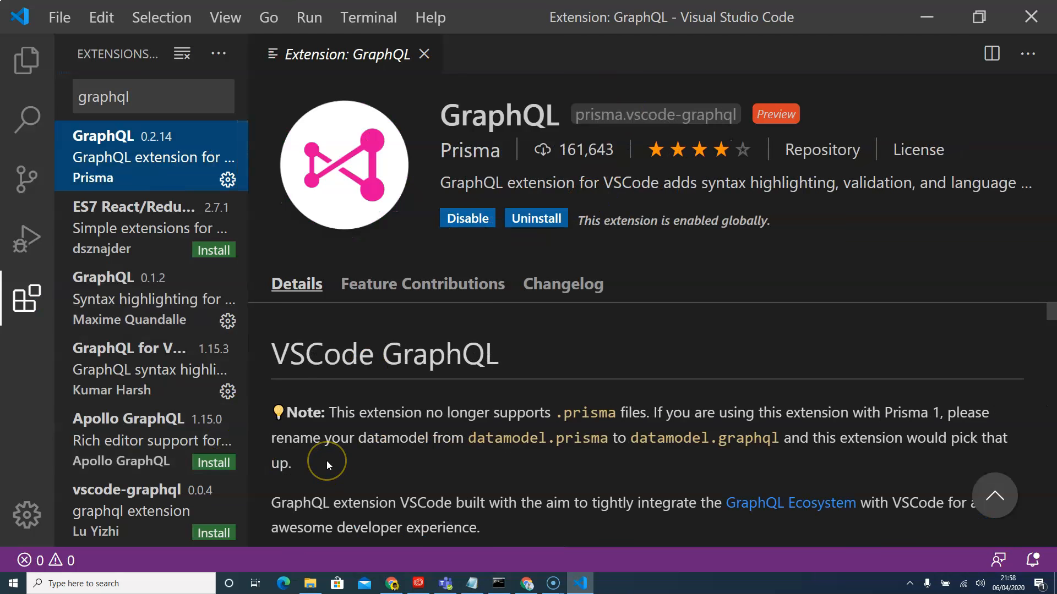